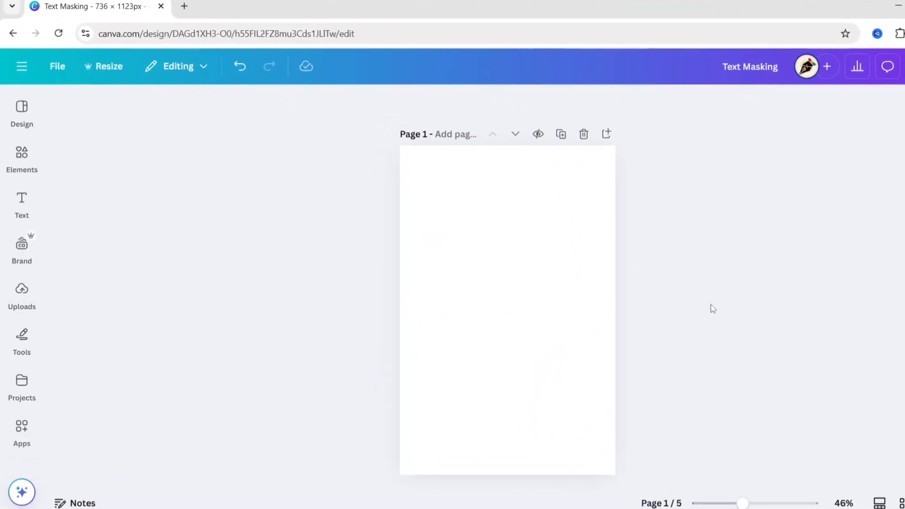
# Step: Place the uploaded colour portrait on Page 1, stretched to fill the page
pyautogui.click(21, 298)
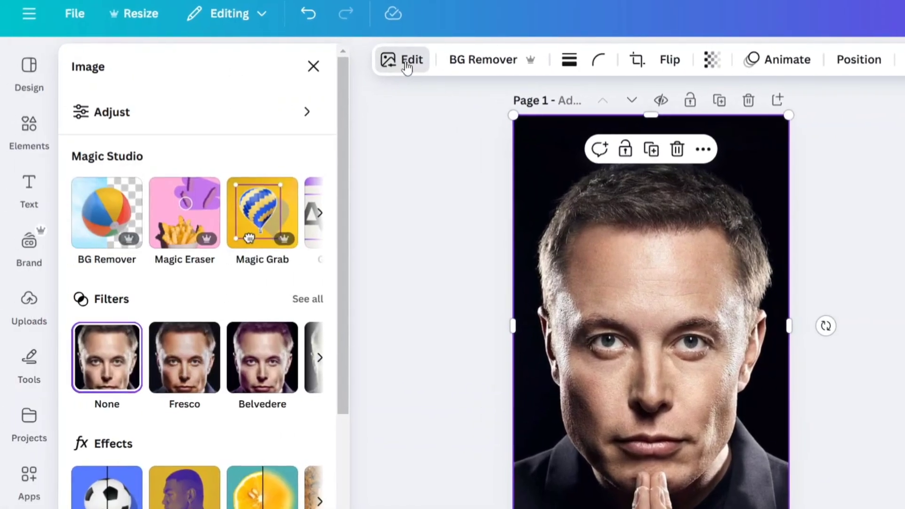
# Step: Apply a black-and-white filter from the full filter list to the portrait
pyautogui.click(308, 299)
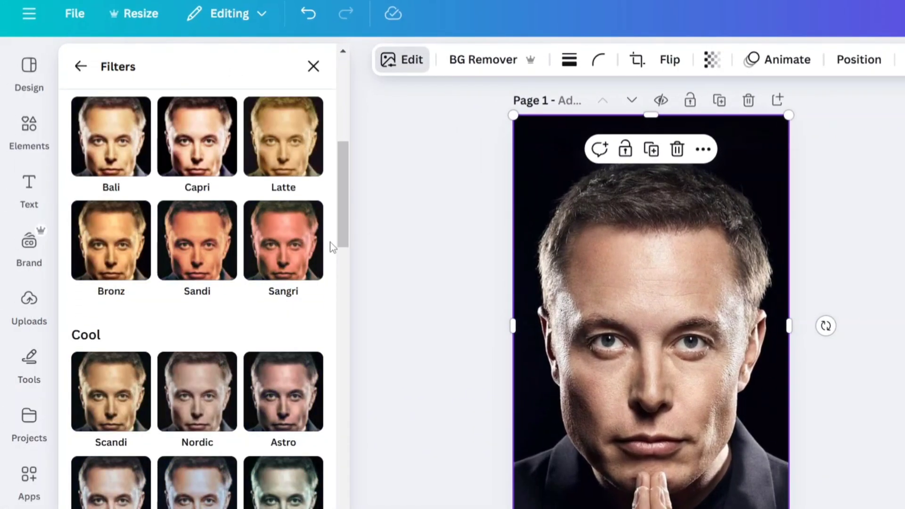
pyautogui.scroll(-3)
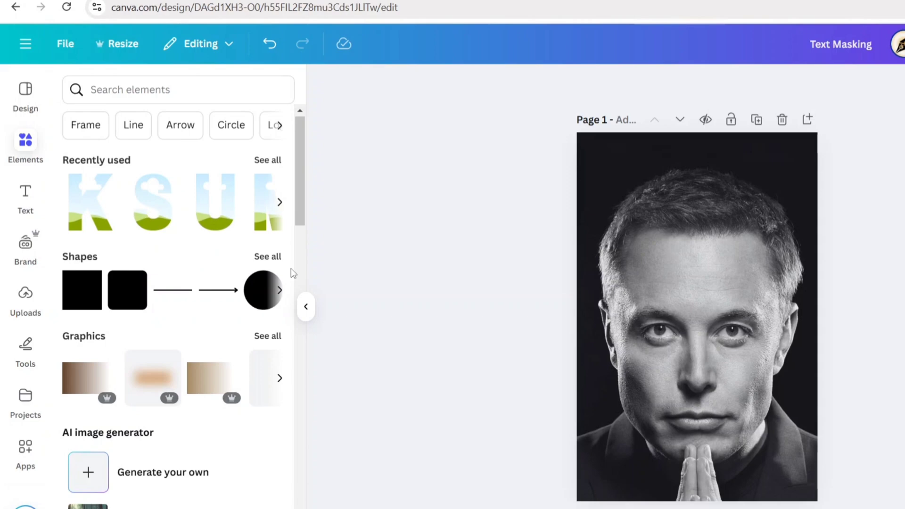
# Step: Search the Frames library for 'm' to show letter-M frames
pyautogui.click(85, 125)
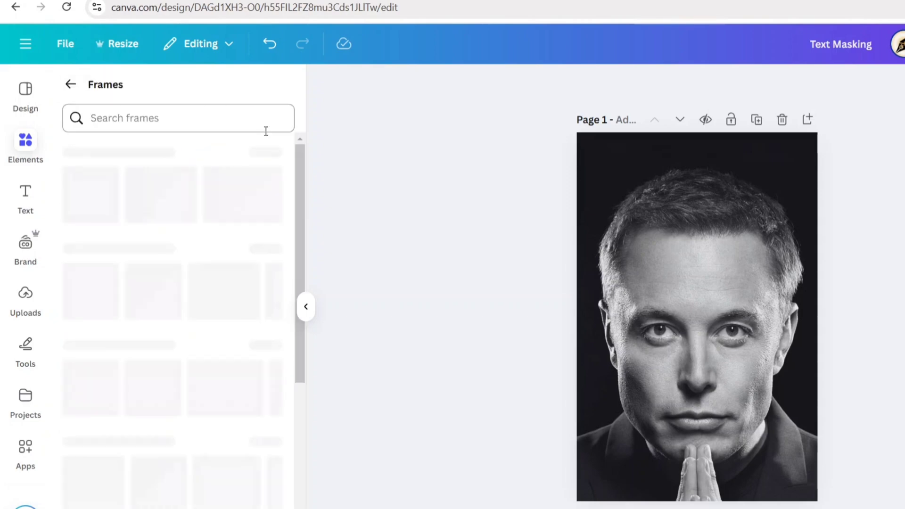
pyautogui.write('m')
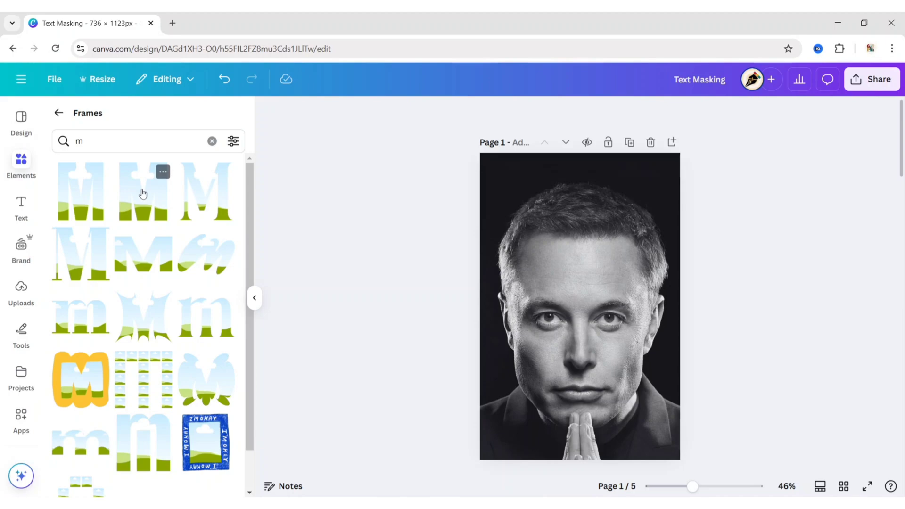
# Step: Add M, U, S and K letter frames in a vertical column on the left
pyautogui.click(79, 194)
pyautogui.write('s')
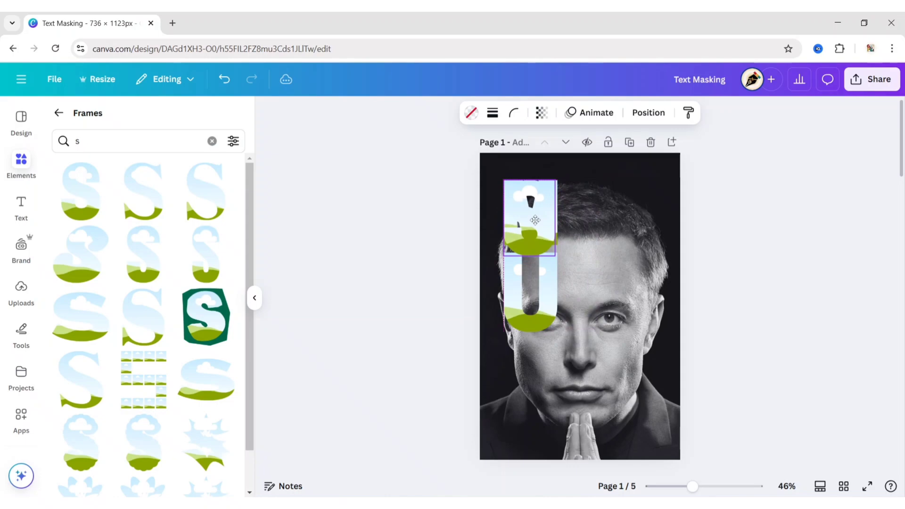
pyautogui.click(528, 225)
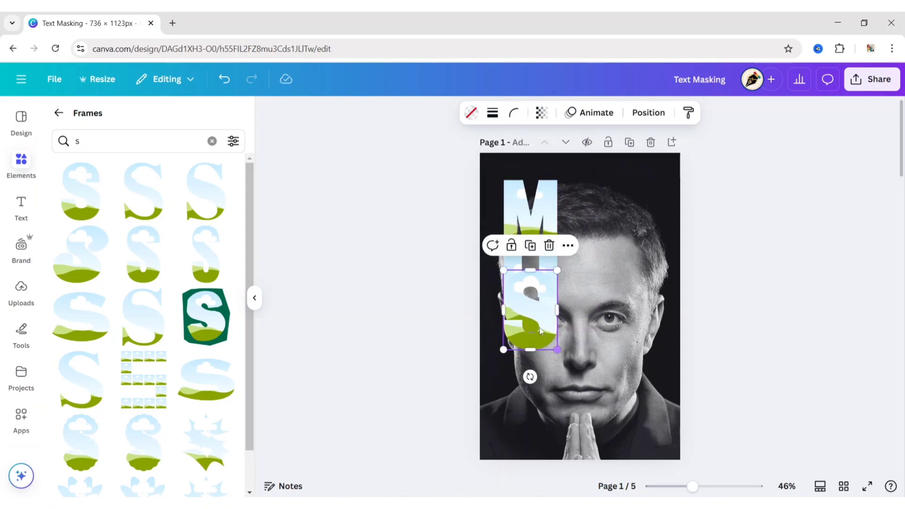
pyautogui.click(211, 140)
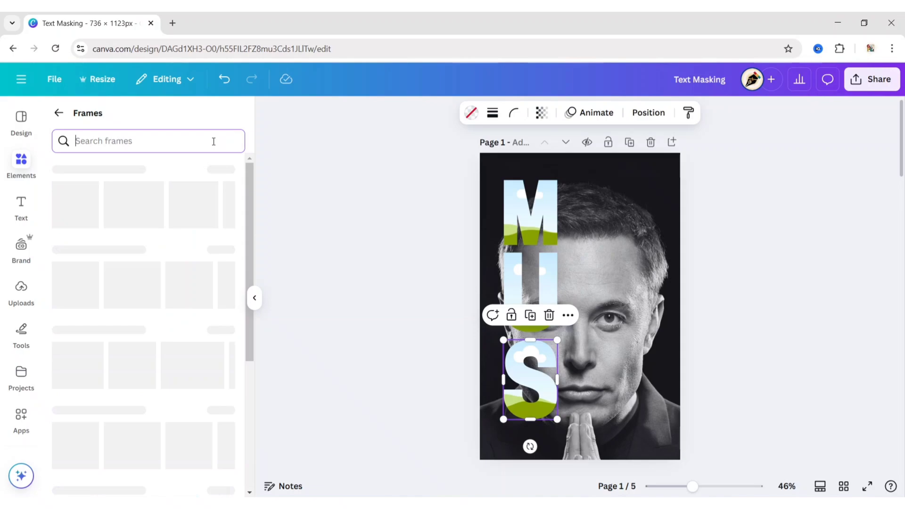
pyautogui.write('k')
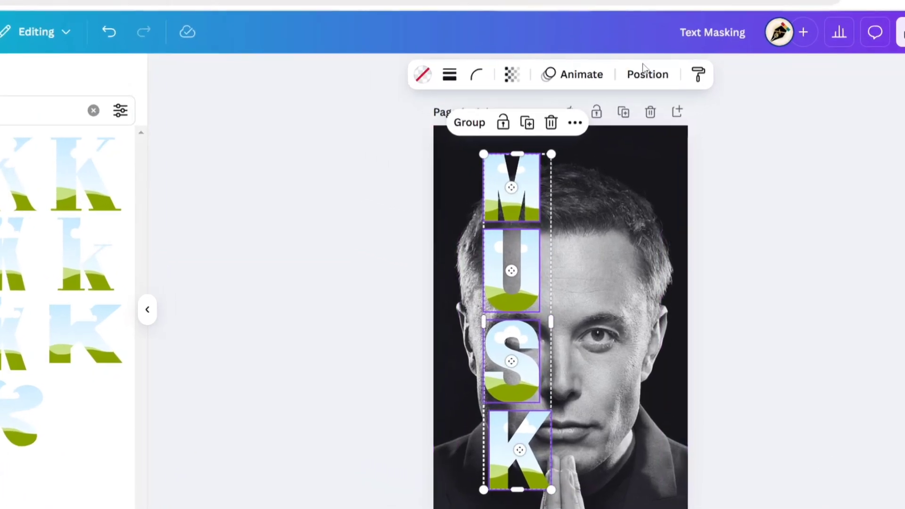
# Step: Group the M, U, S, K frames and position the column over the portrait's left half
pyautogui.click(646, 74)
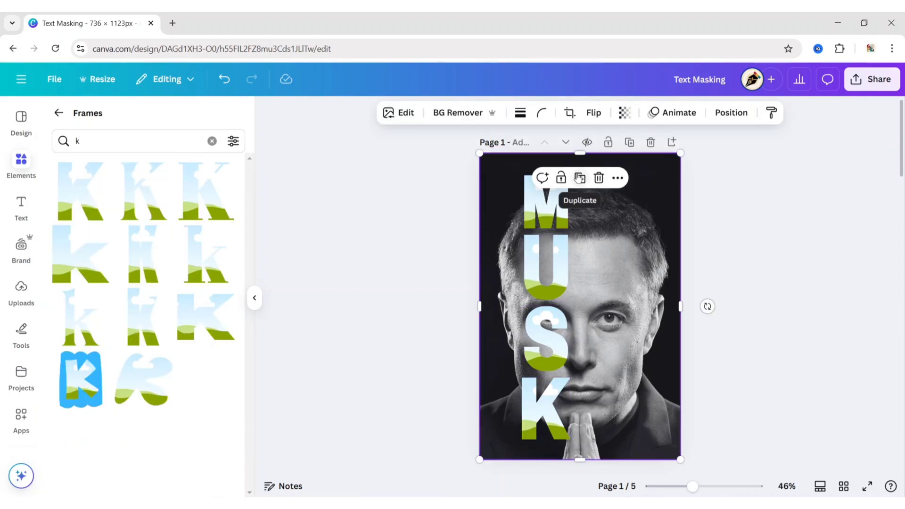
# Step: Duplicate the portrait and drop copies into the M and U frames
pyautogui.click(578, 178)
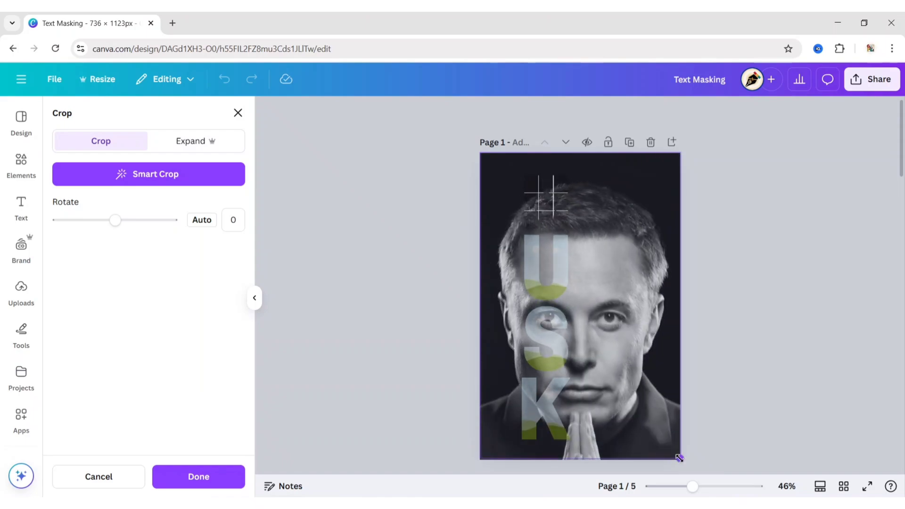
pyautogui.click(197, 476)
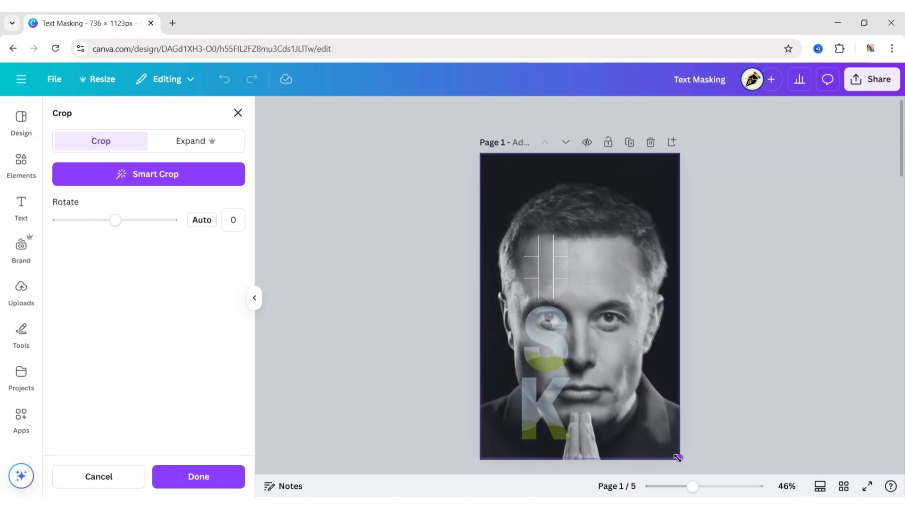
pyautogui.click(579, 306)
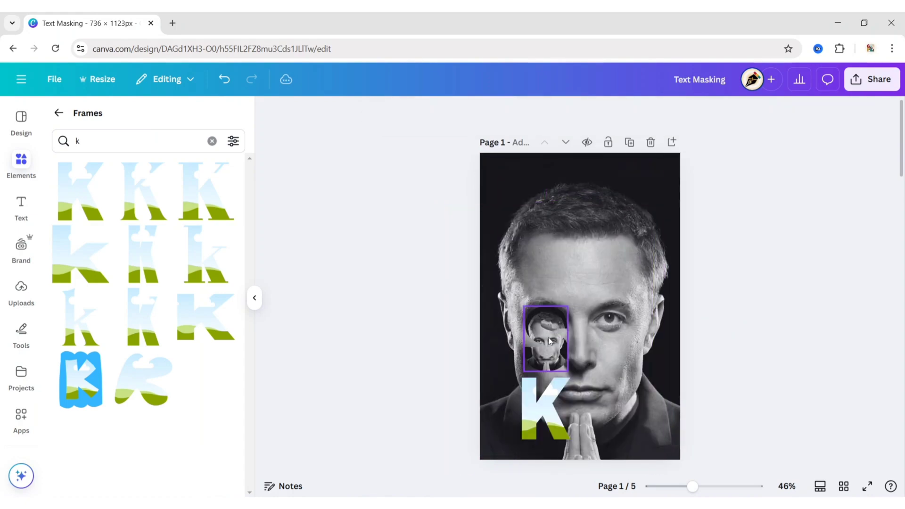
# Step: Drop portrait copies into S and K, repositioning each image to match the background
pyautogui.doubleClick(546, 339)
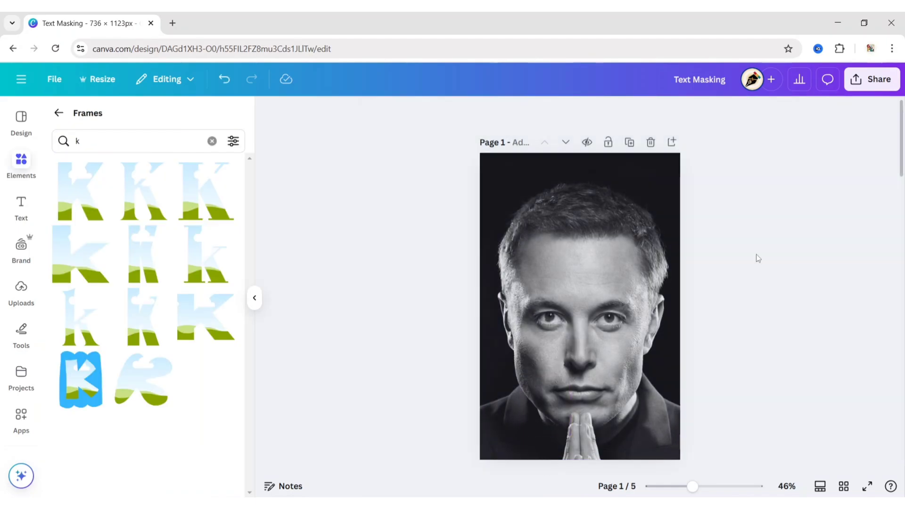
# Step: Drag the background portrait's left edge to 368 px wide, then close the side panel
pyautogui.click(579, 306)
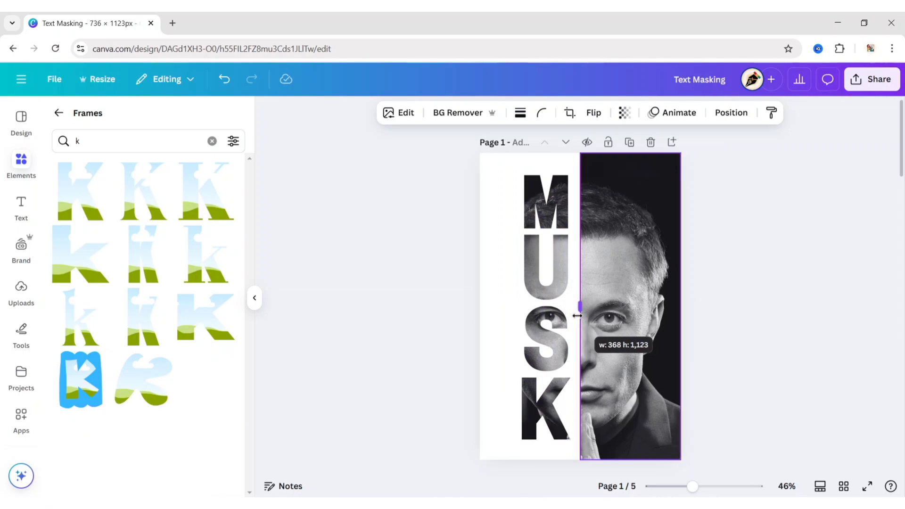
pyautogui.click(298, 318)
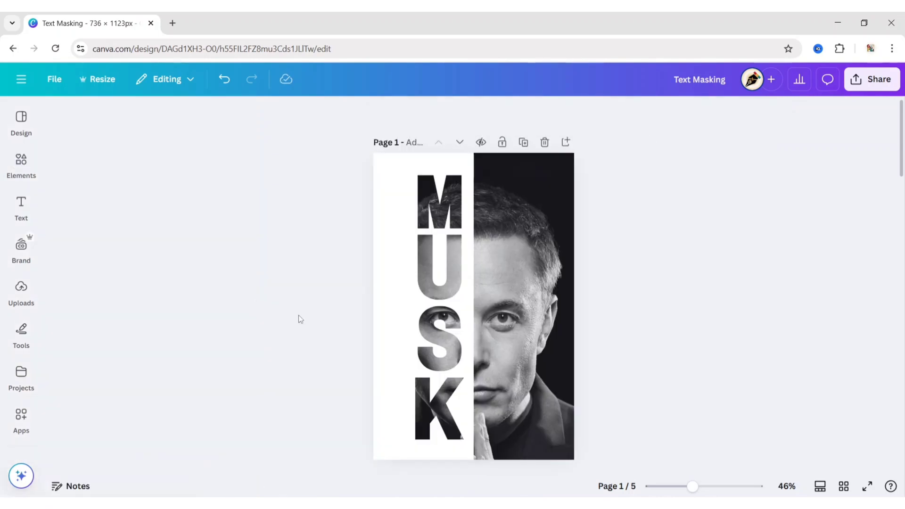